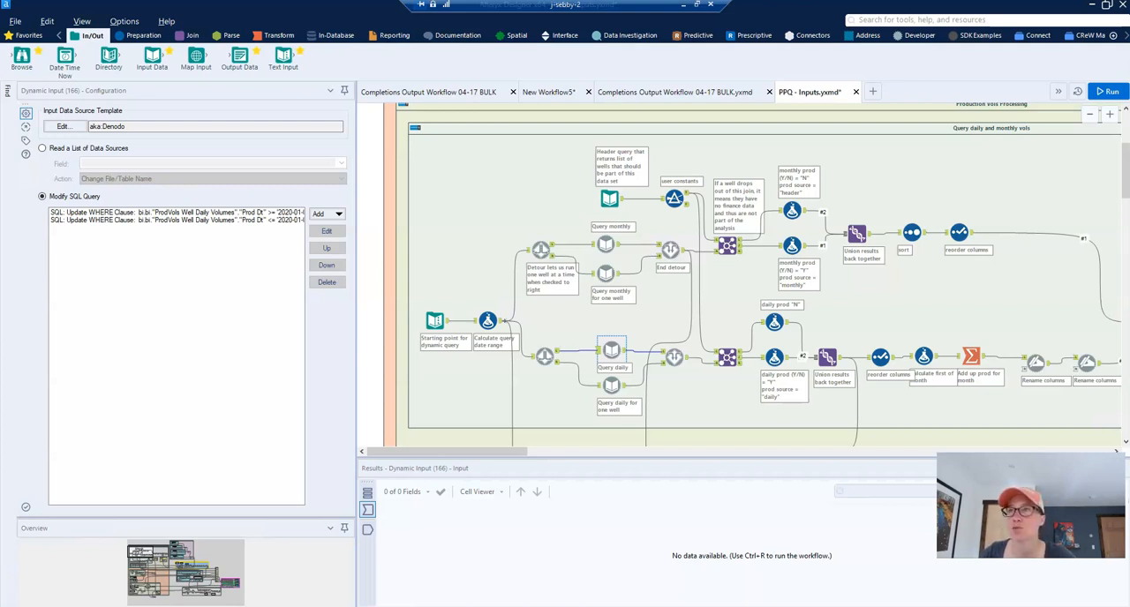
mouse_move(433, 323)
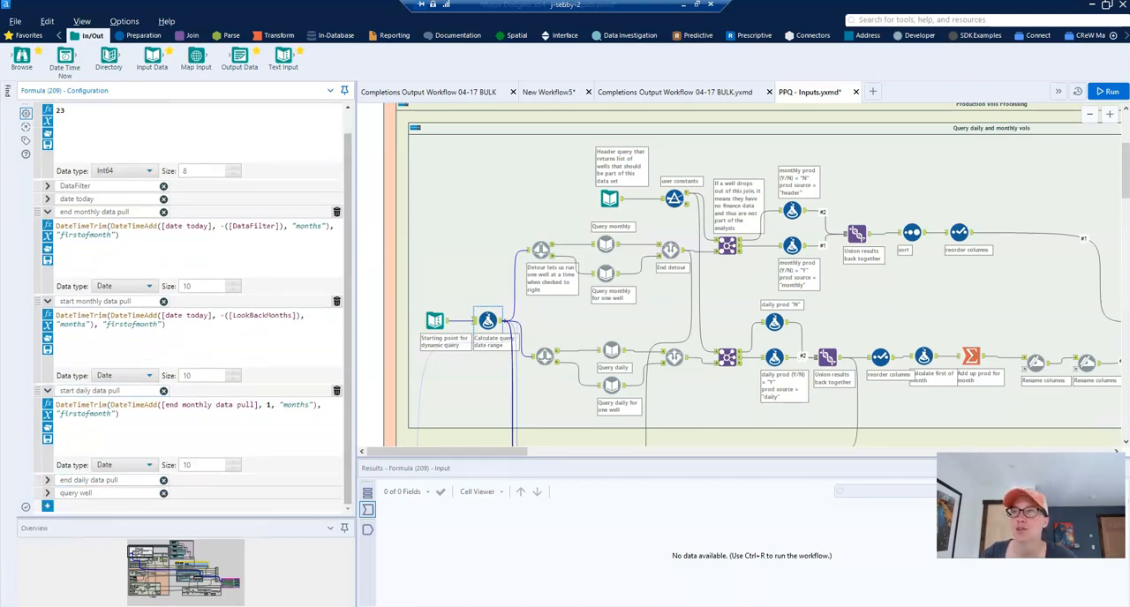
mouse_move(487, 323)
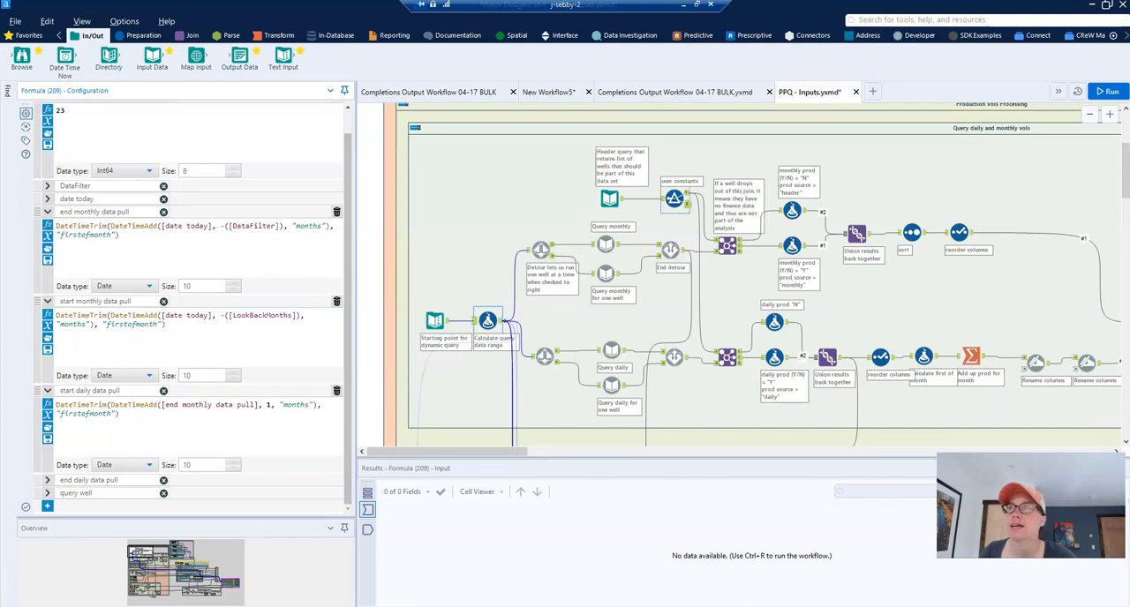
- Show the Detour tool's configuration set to 'Detour to the Right'
left_click(540, 250)
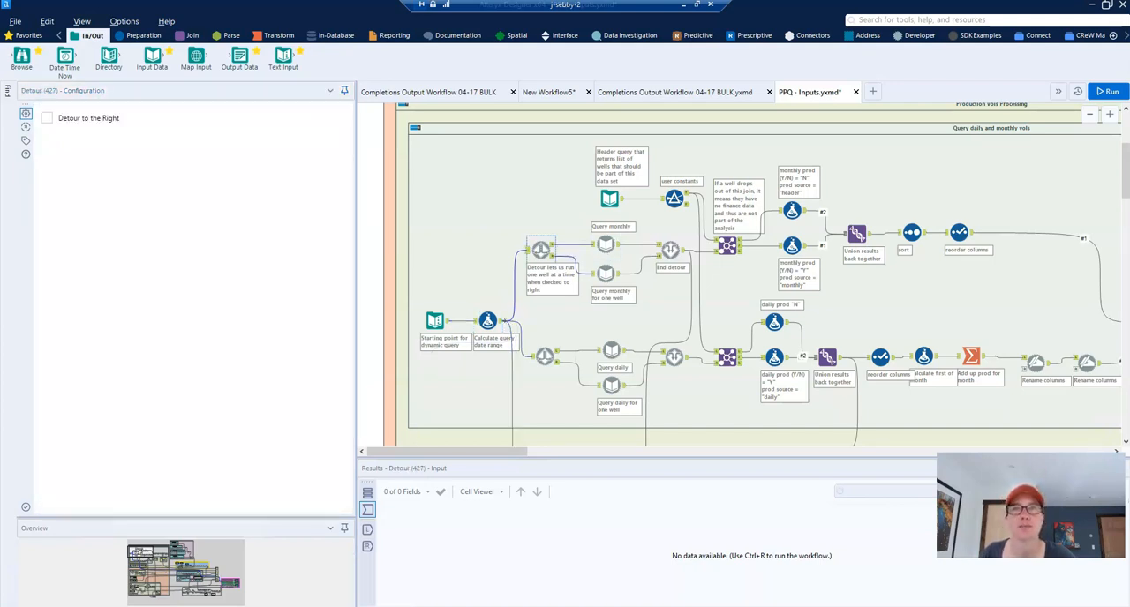